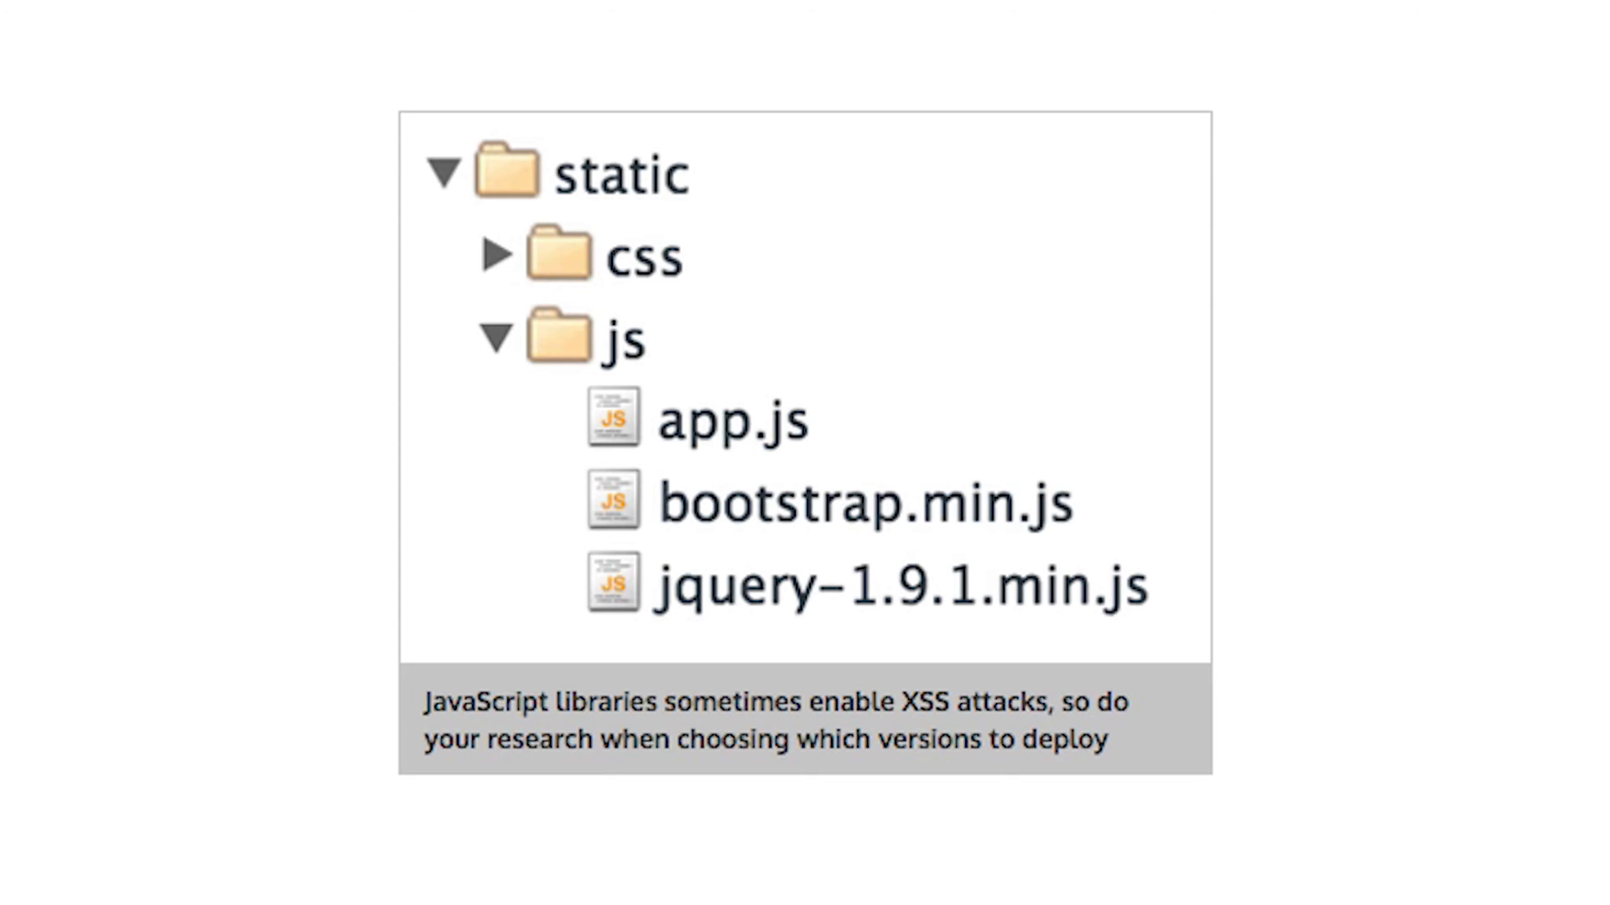
Advance to the slide showing minified jQuery 1.9.1 code as harder to exploit
click(898, 587)
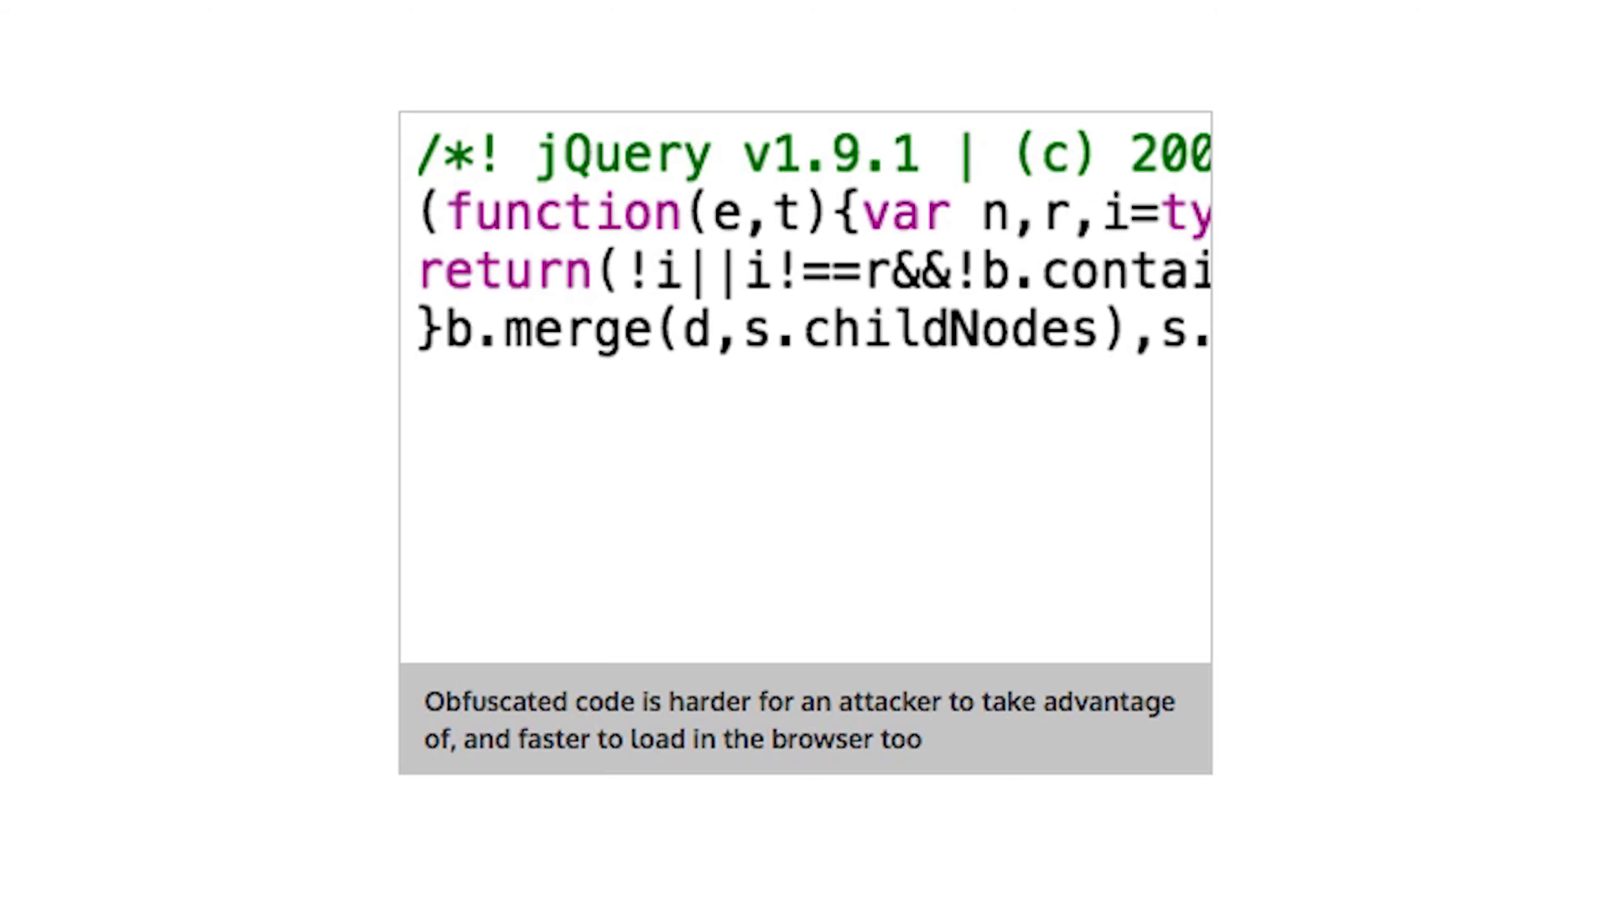